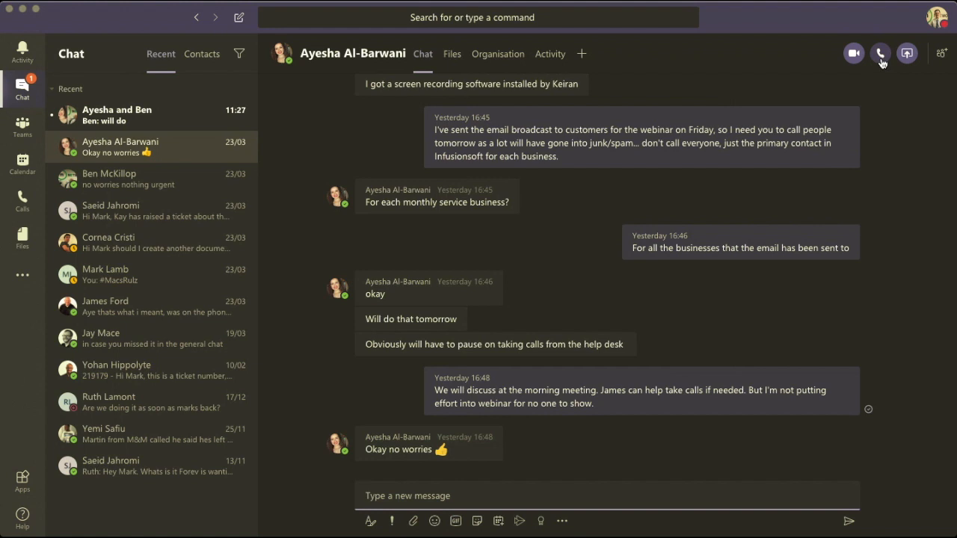
mouse_move(813, 212)
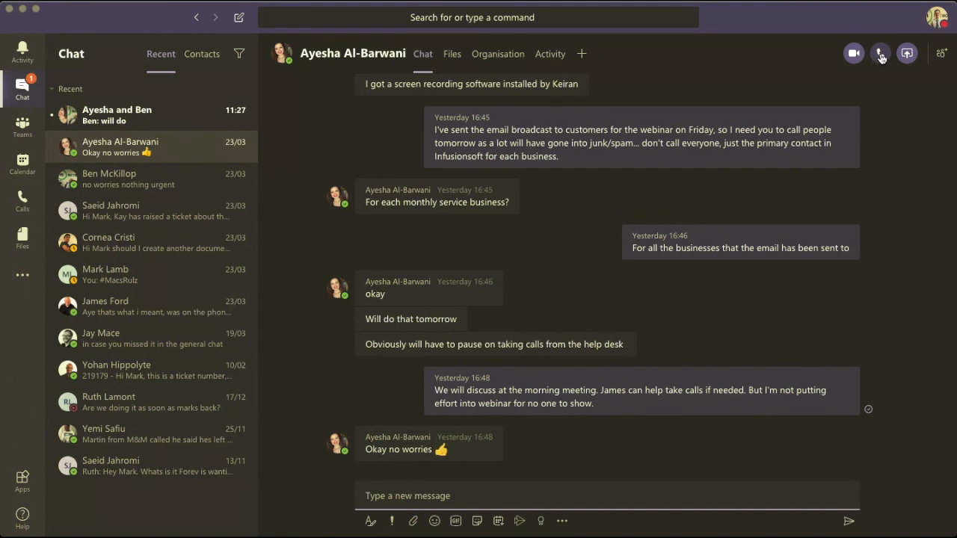
left_click(881, 53)
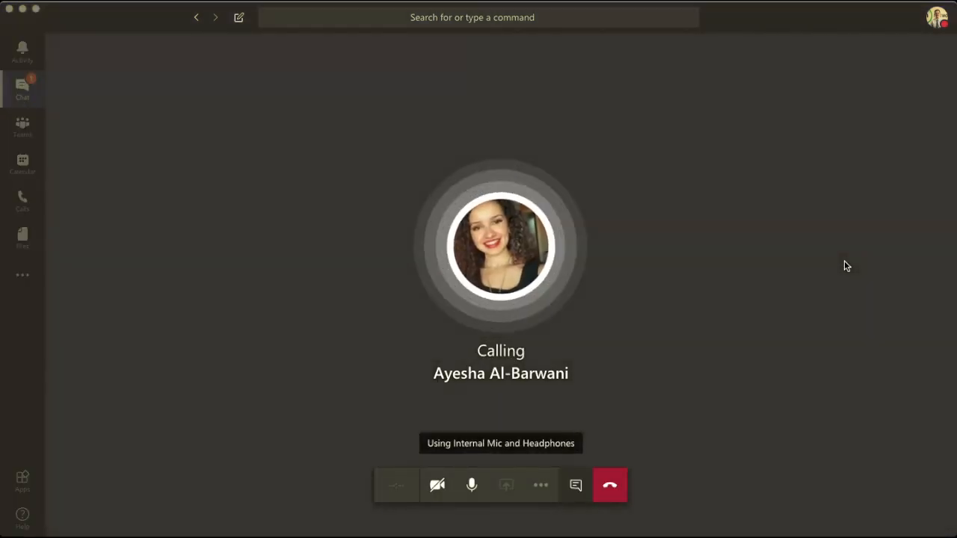
left_click(610, 485)
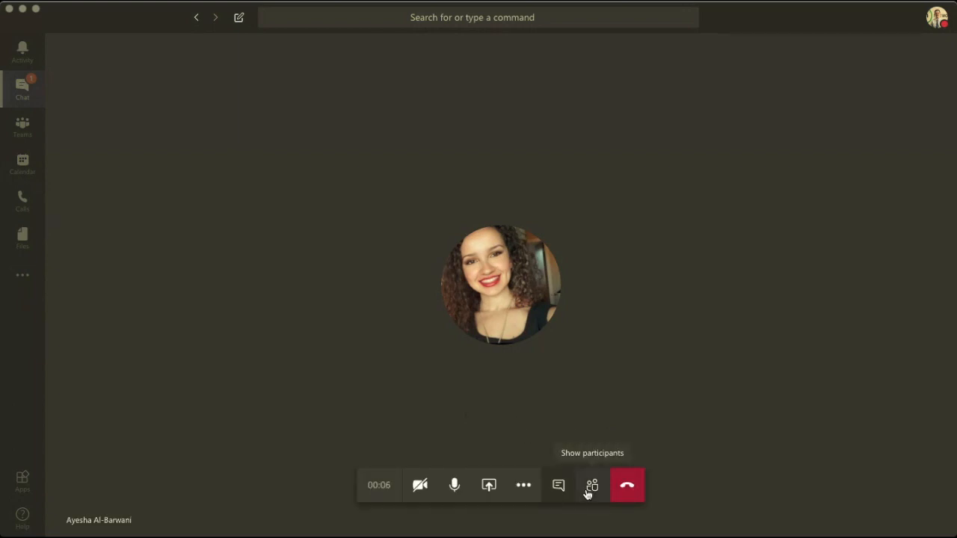
left_click(455, 485)
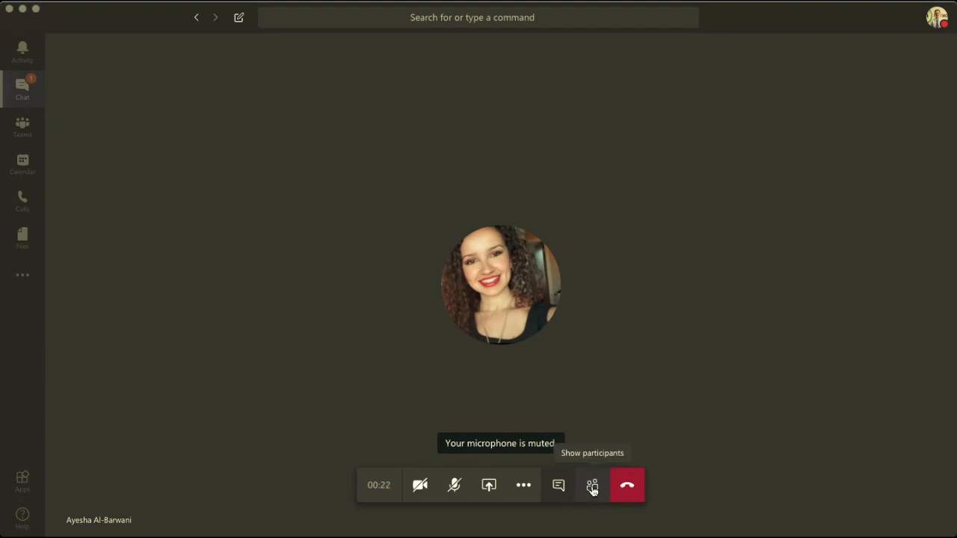
left_click(593, 485)
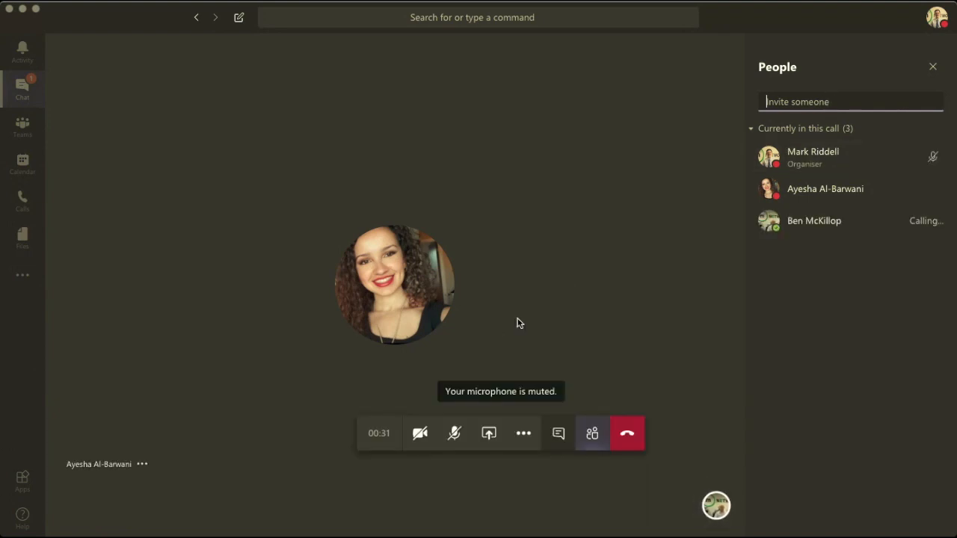
left_click(455, 433)
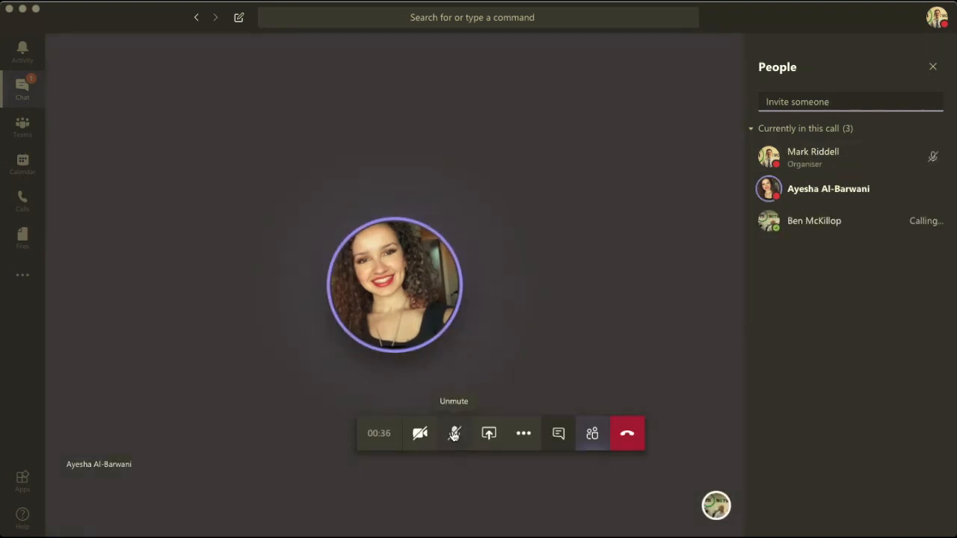
mouse_move(455, 434)
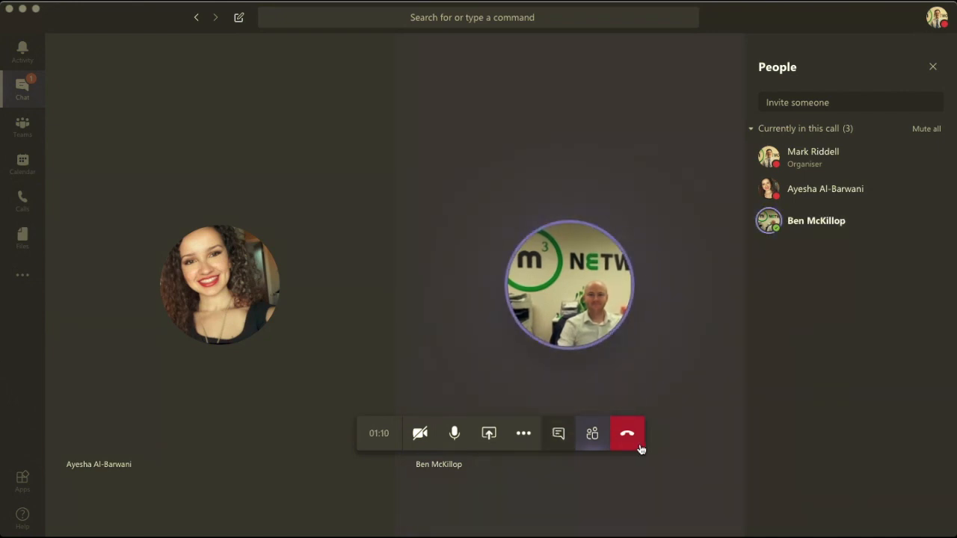
mouse_move(508, 452)
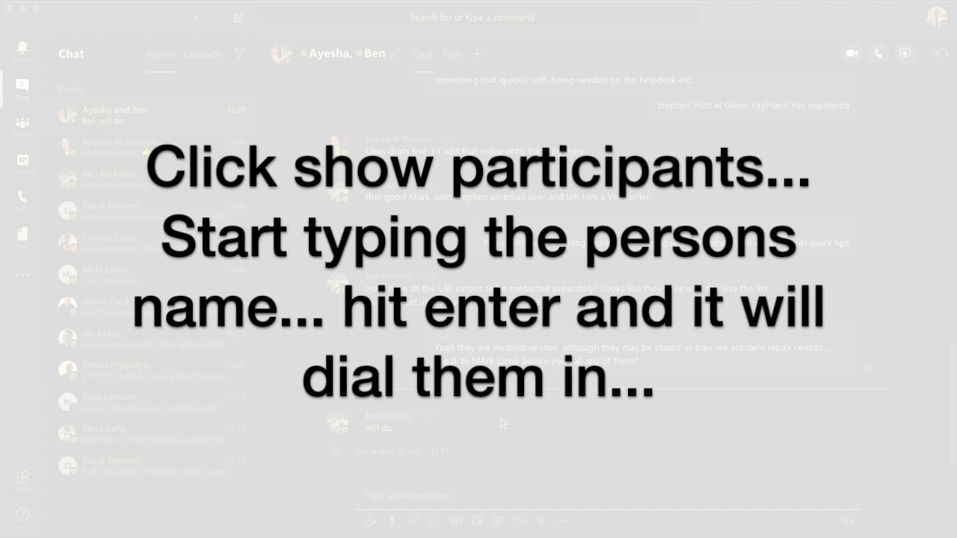
mouse_move(551, 448)
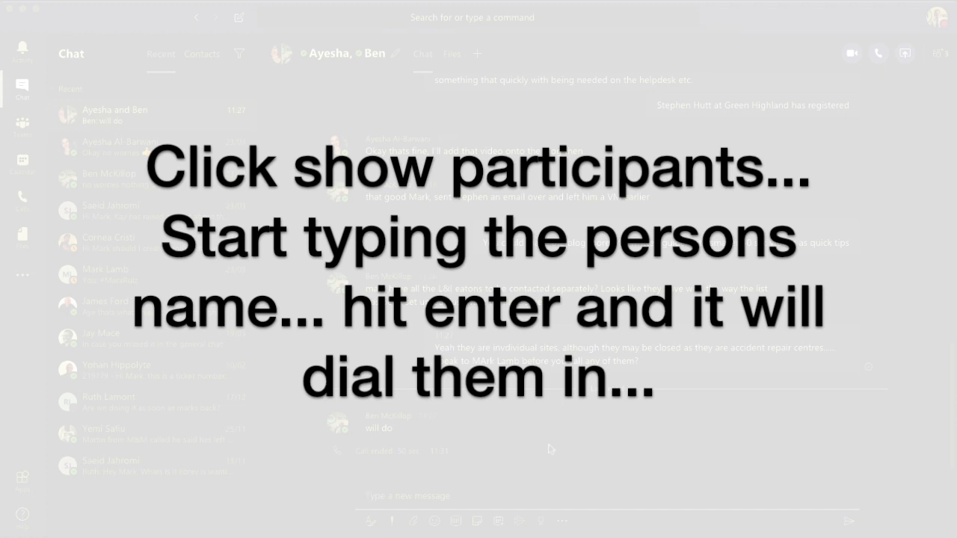